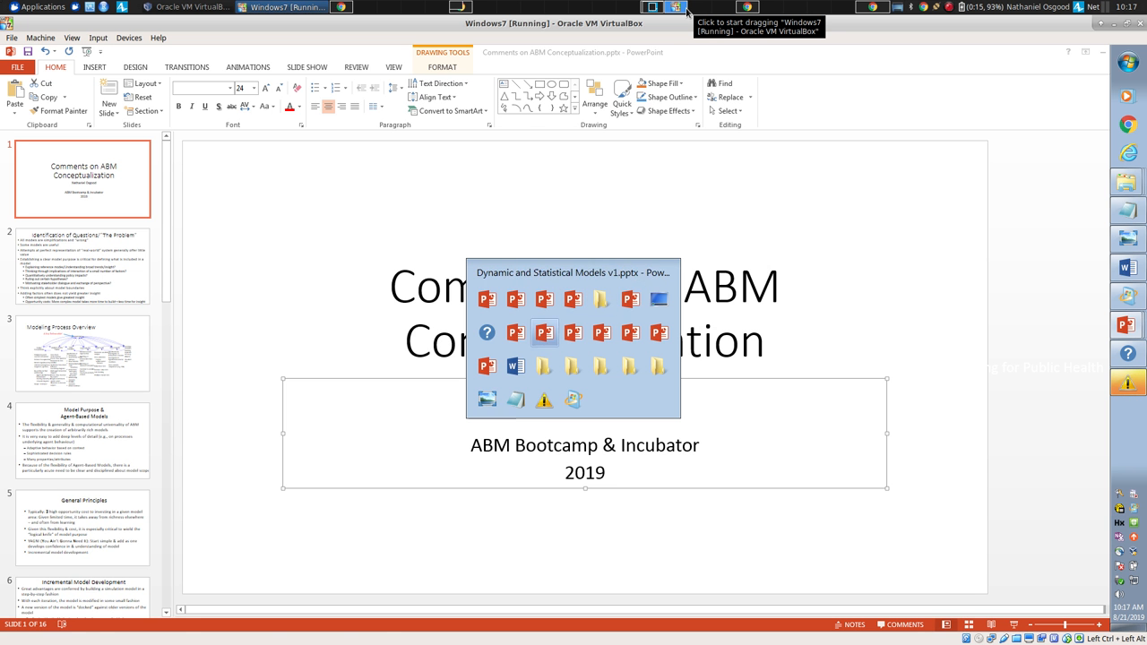
# - Bring up the Dynamic Modeling Types v6 deck on its Example Discrete Event Diagram slide
pyautogui.click(545, 331)
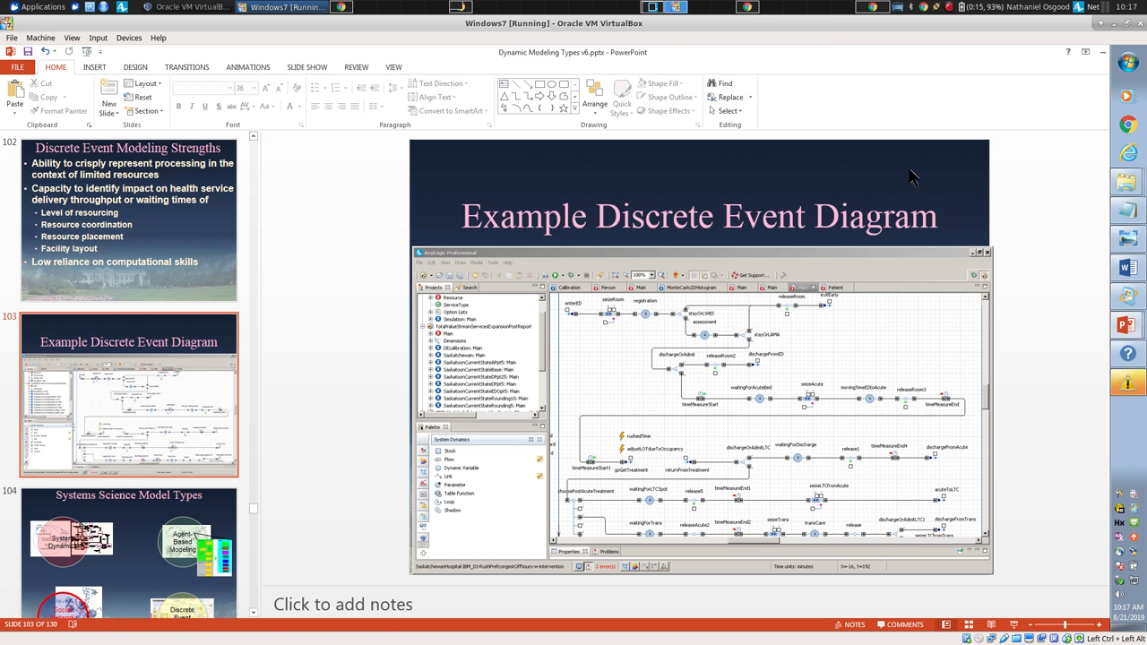
pyautogui.moveTo(1022, 615)
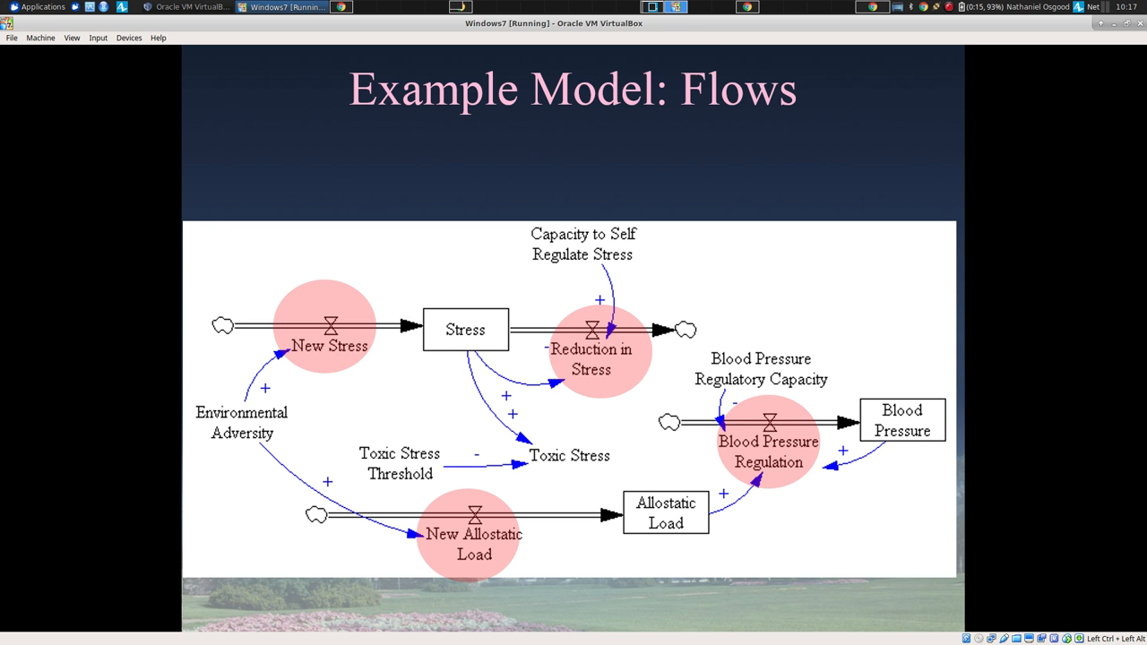
pyautogui.moveTo(493, 382)
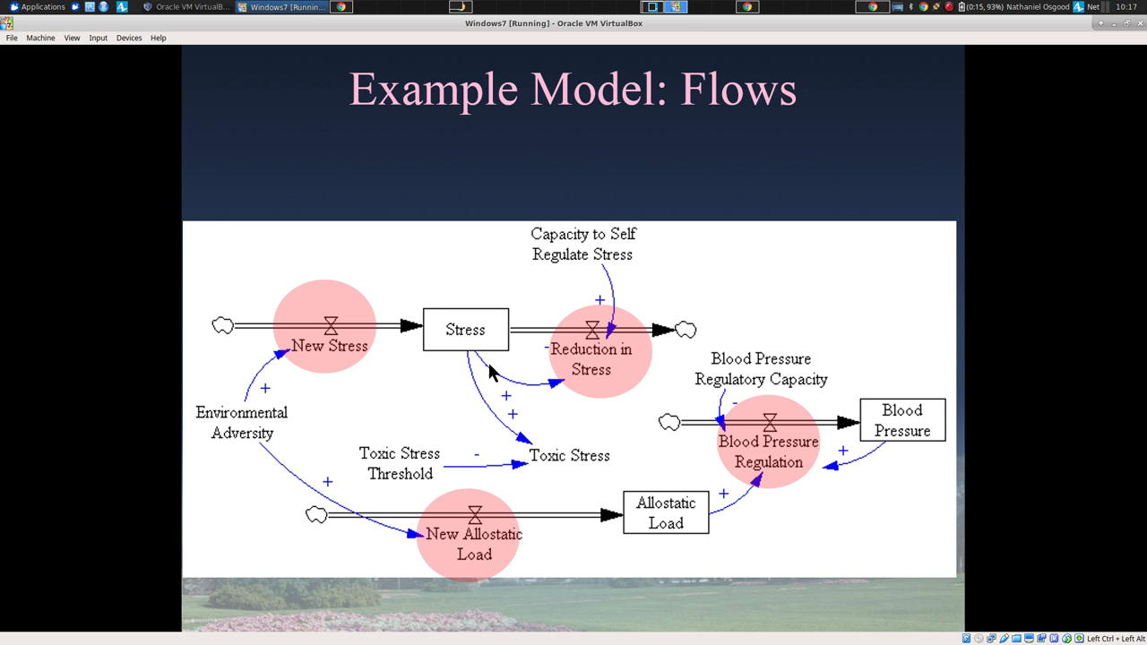
pyautogui.moveTo(469, 359)
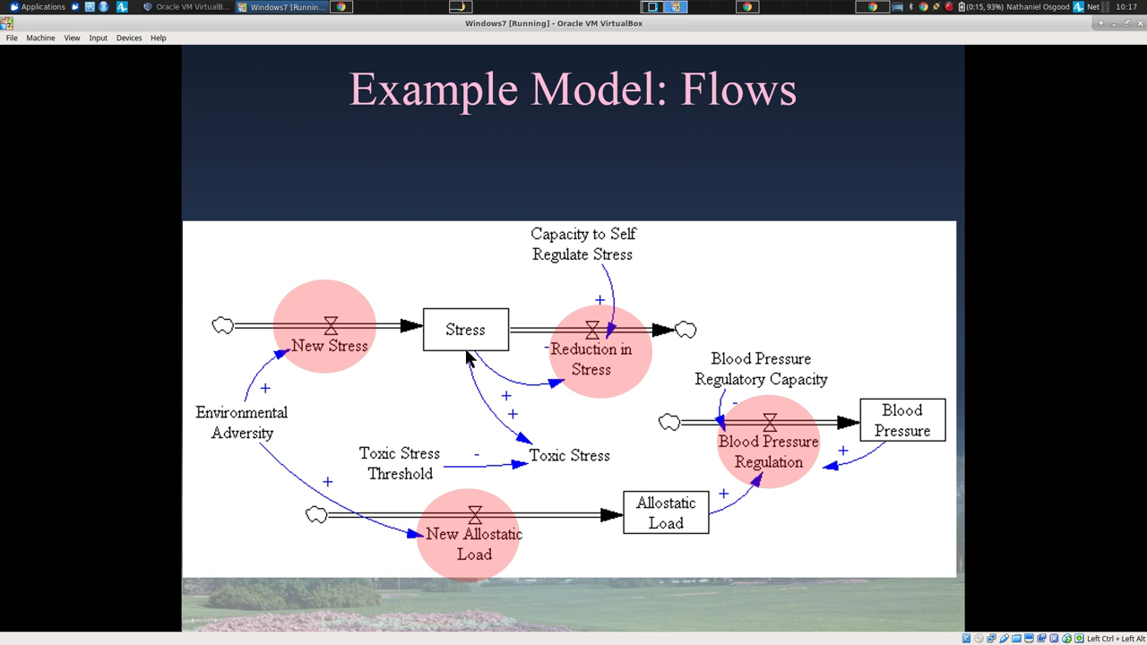
pyautogui.moveTo(450, 595)
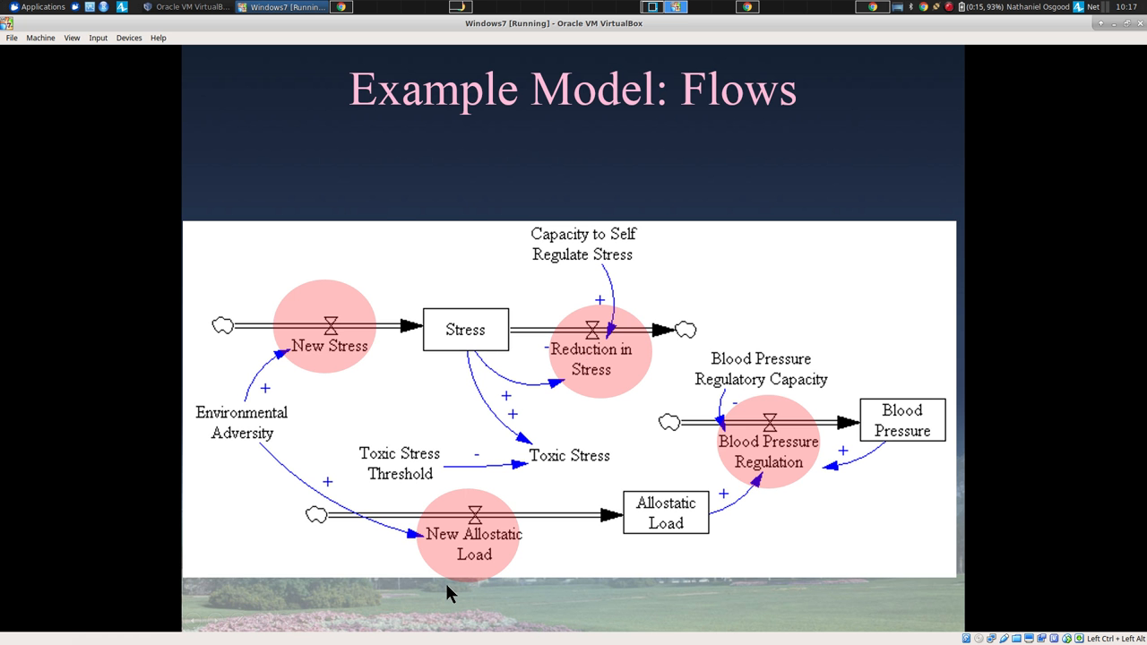
# - Advance the slide show from Example Model: Flows to Example Model: Stocks
pyautogui.press('Right')
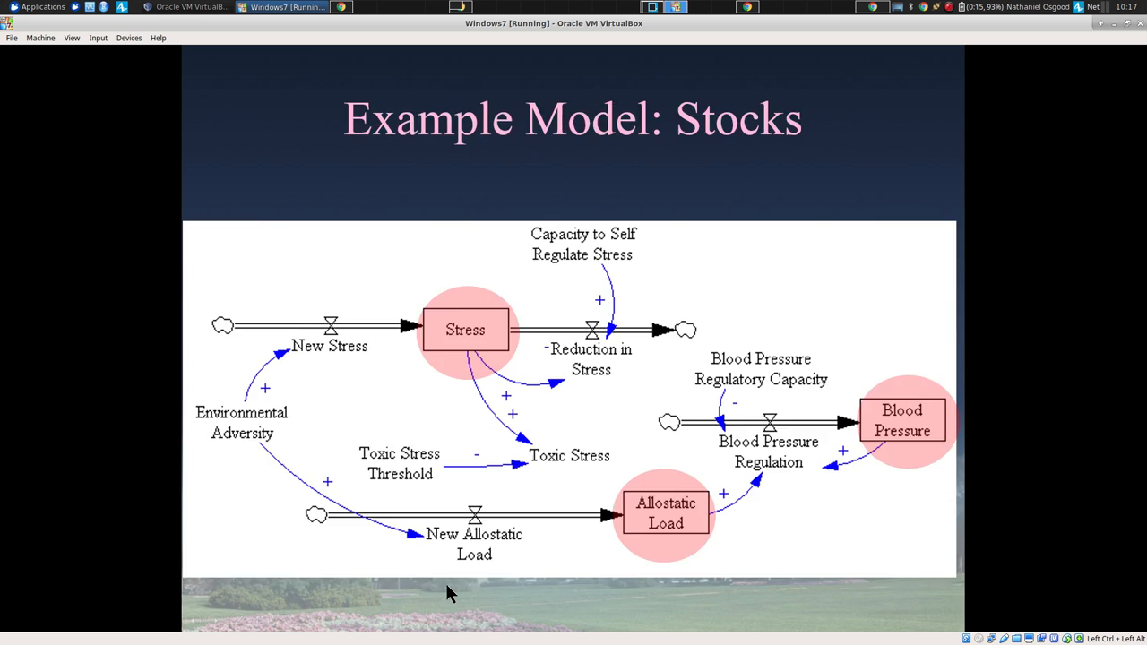